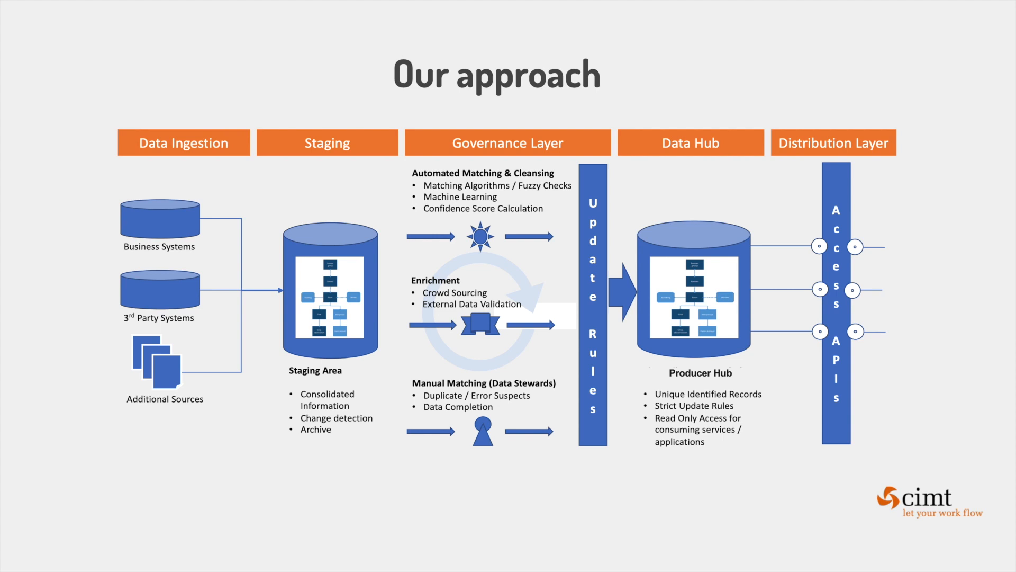
Step: Scroll the Job B_Load_Source designer down to the 'Input to ML' subjob mapping current-year values
key("right")
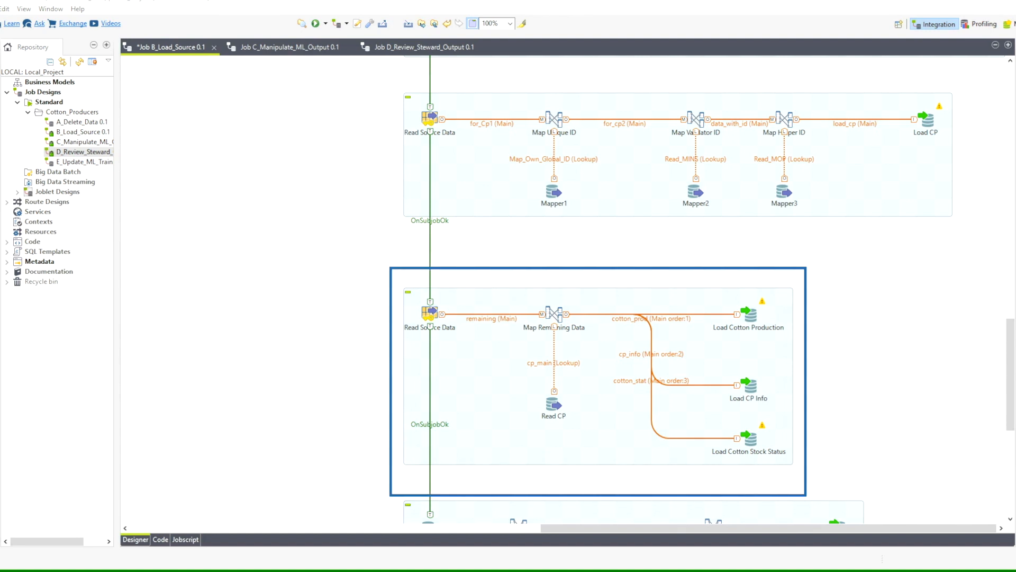
scroll("down", 3)
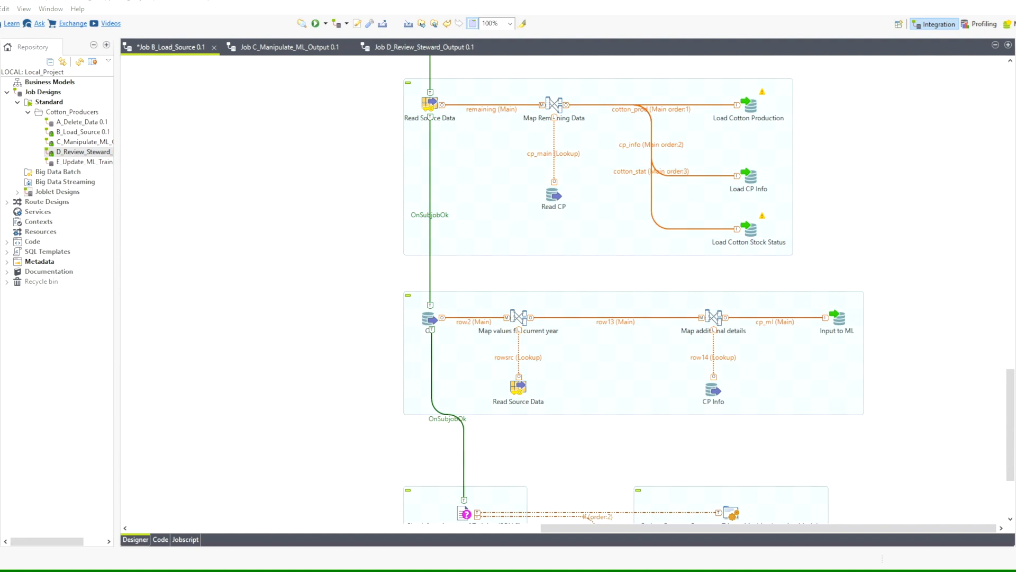
left_click(633, 352)
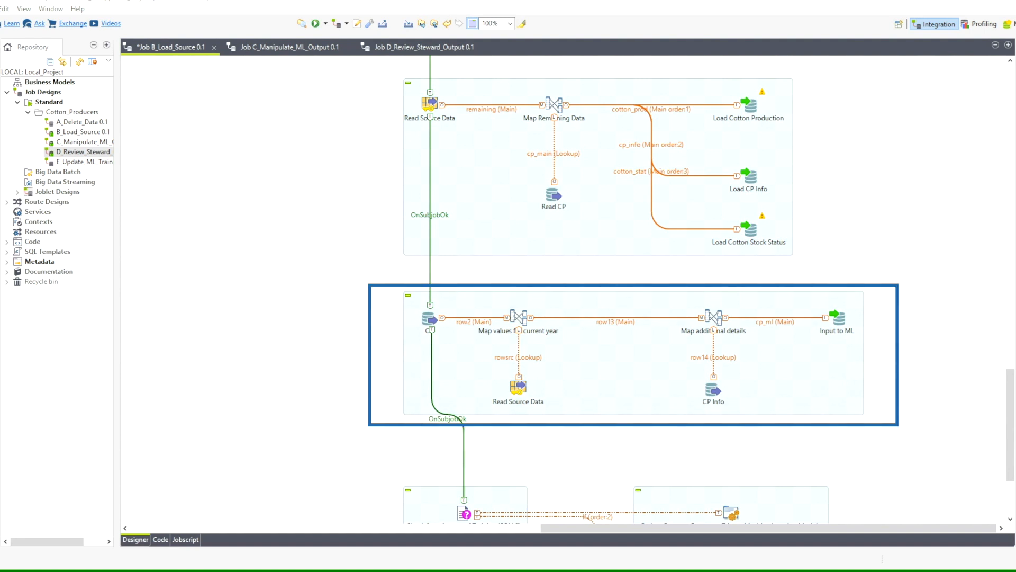
scroll("down", 3)
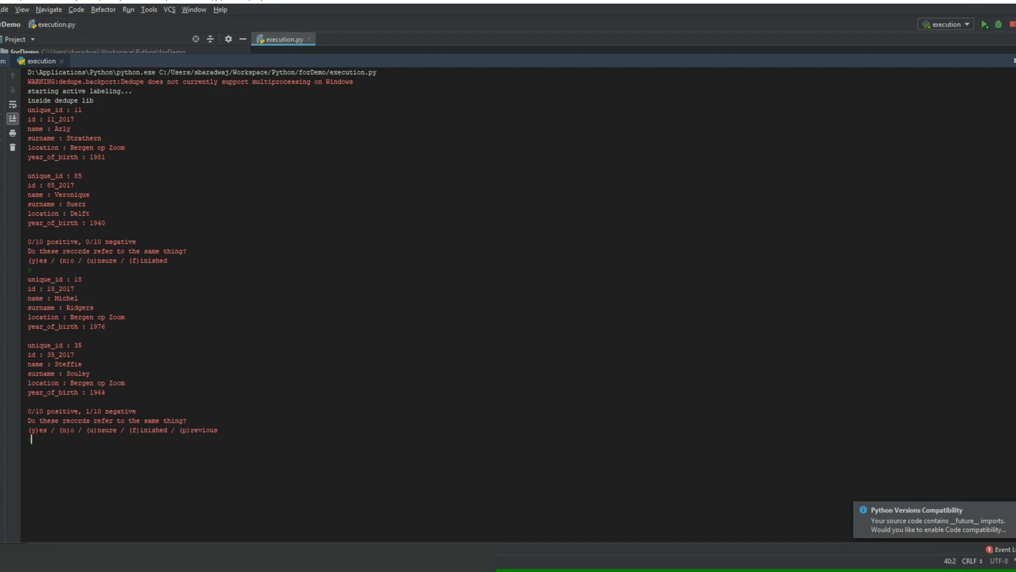
Step: Answer 'n' at the dedupe labeling prompt to mark the producer pair as not the same person
type("n")
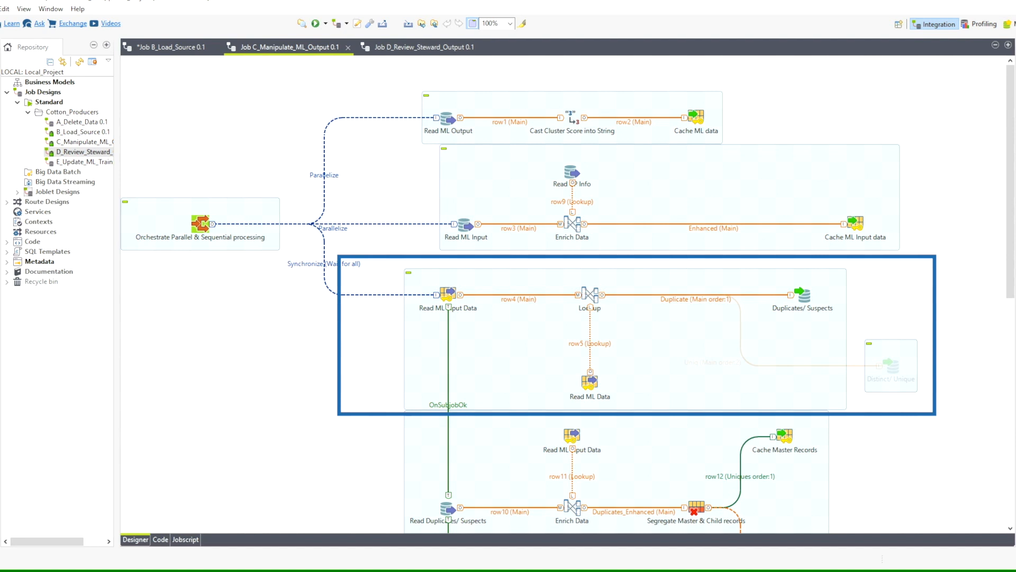
Step: Walk down Job C_Manipulate_ML_Output to the 'Export data onto a spreadsheet' subjob
scroll("down", 3)
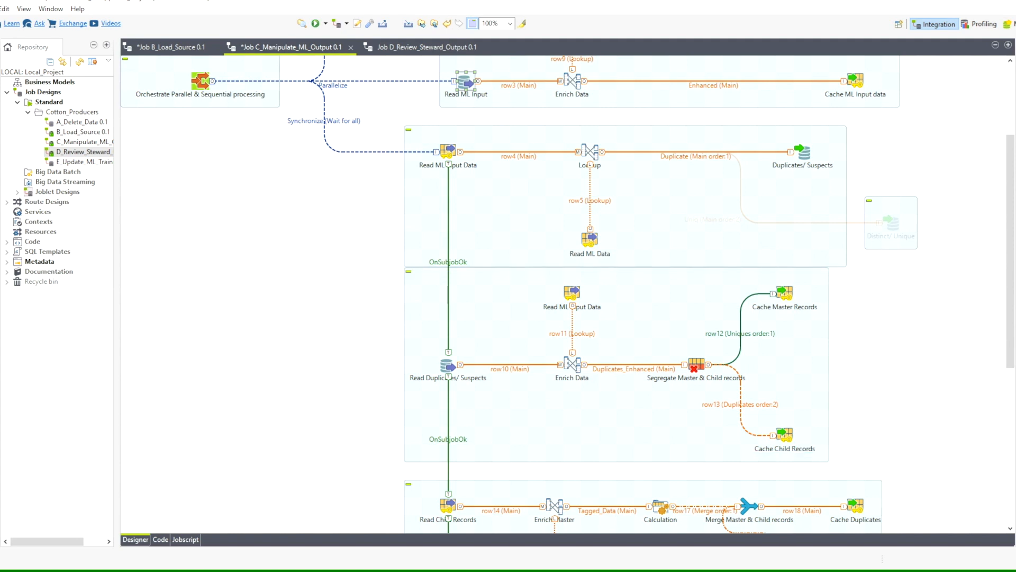
scroll("down", 3)
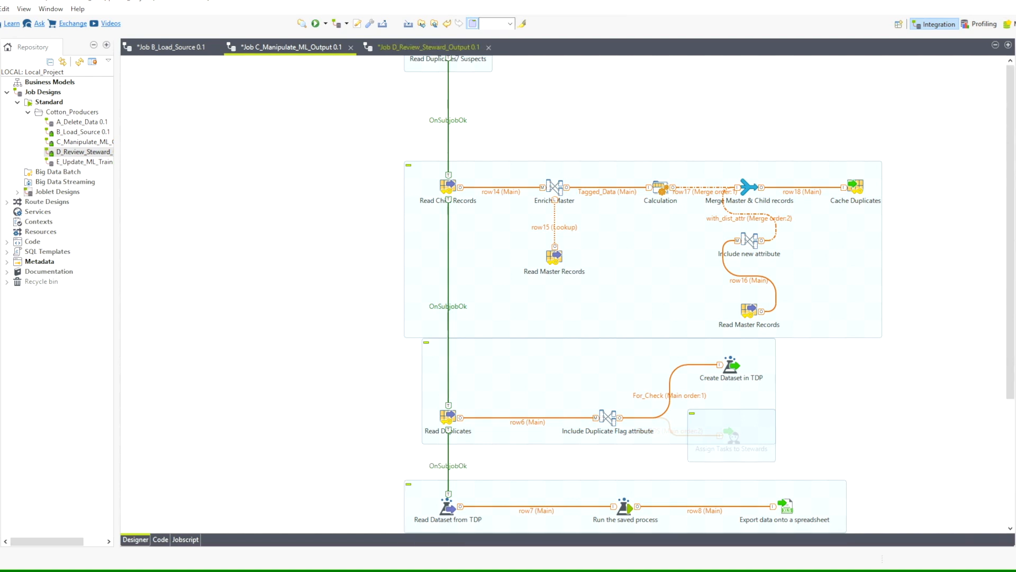
Step: Show Job D_Review_Steward_Output with its SCD Type 3 load, duplicate deletion and survivor-flag subjobs
left_click(425, 46)
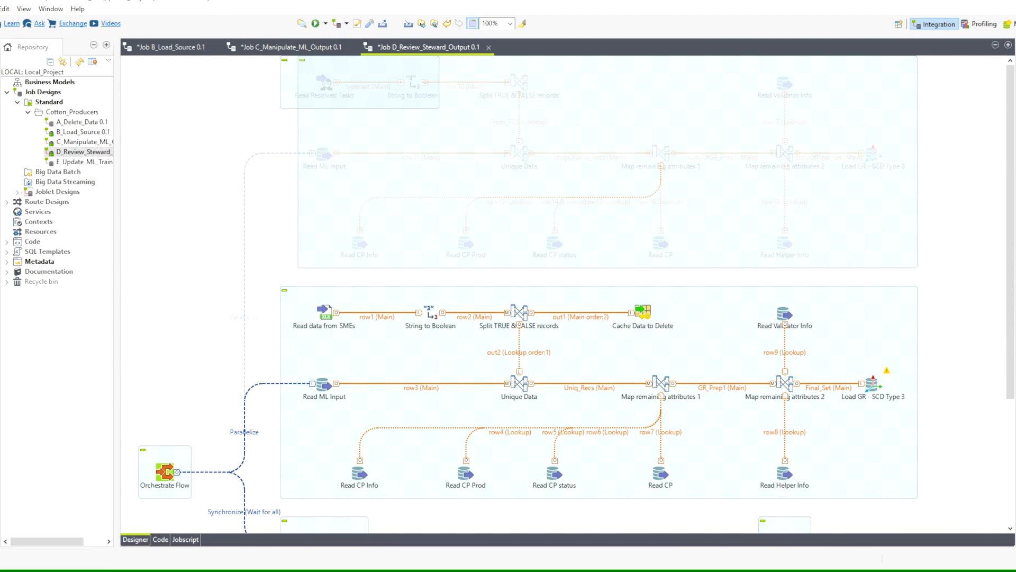
scroll("down", 3)
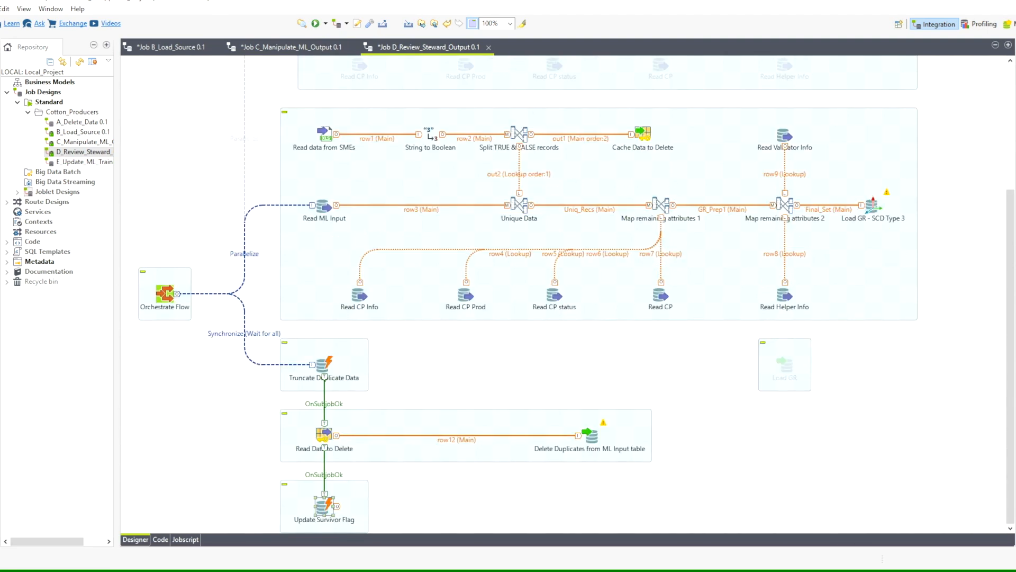